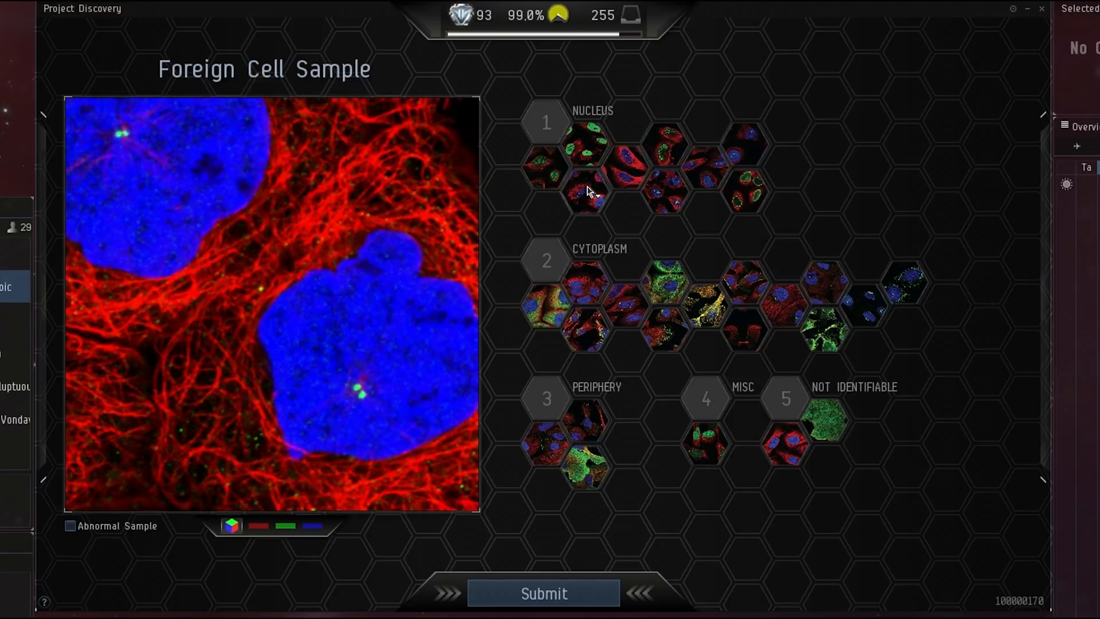
mouse_move(585, 190)
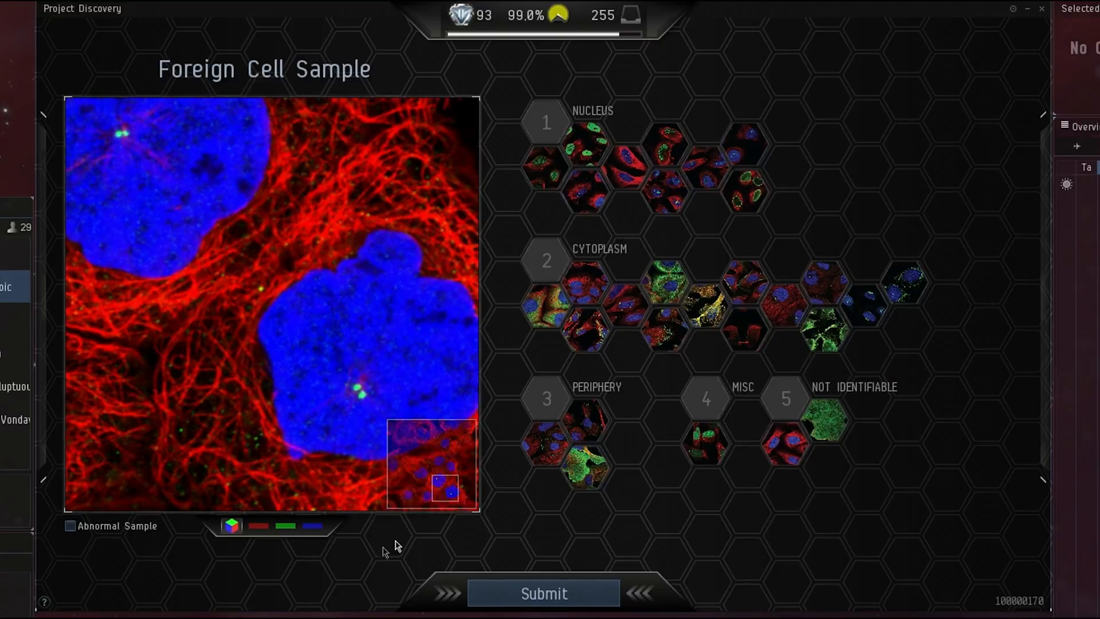
Step: Check the green and red stains, then submit the first sample as centrosome
left_click(286, 525)
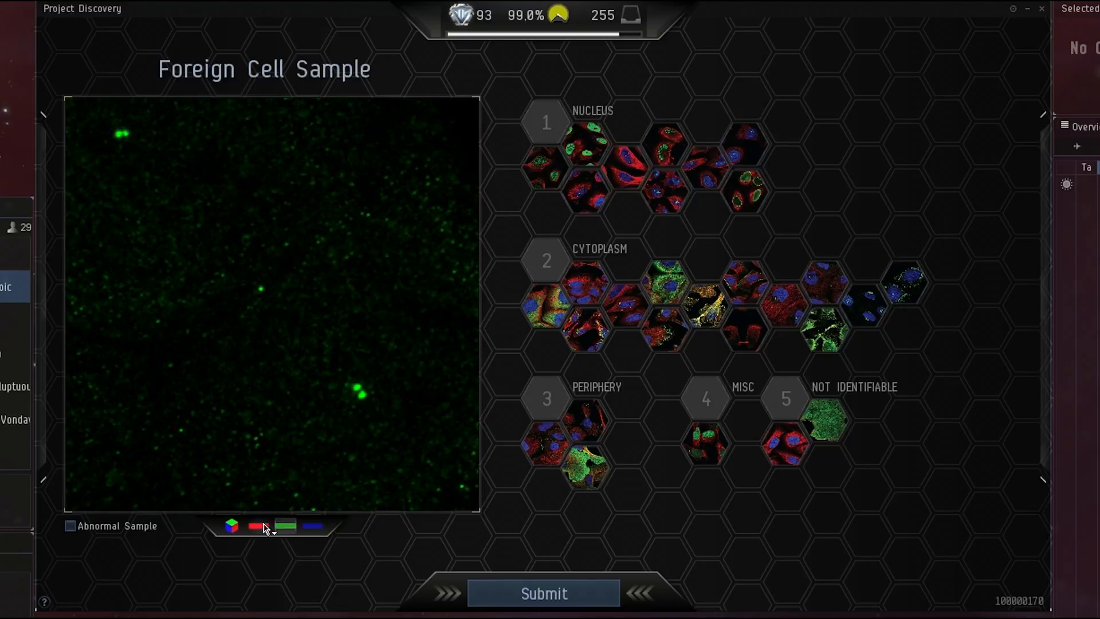
left_click(257, 525)
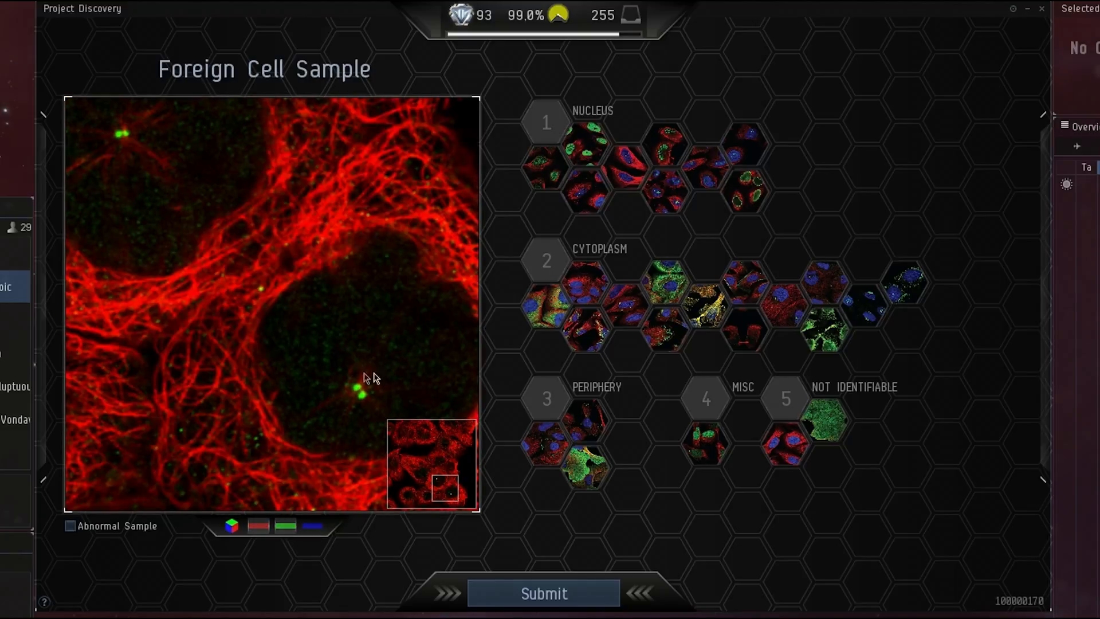
left_click(286, 525)
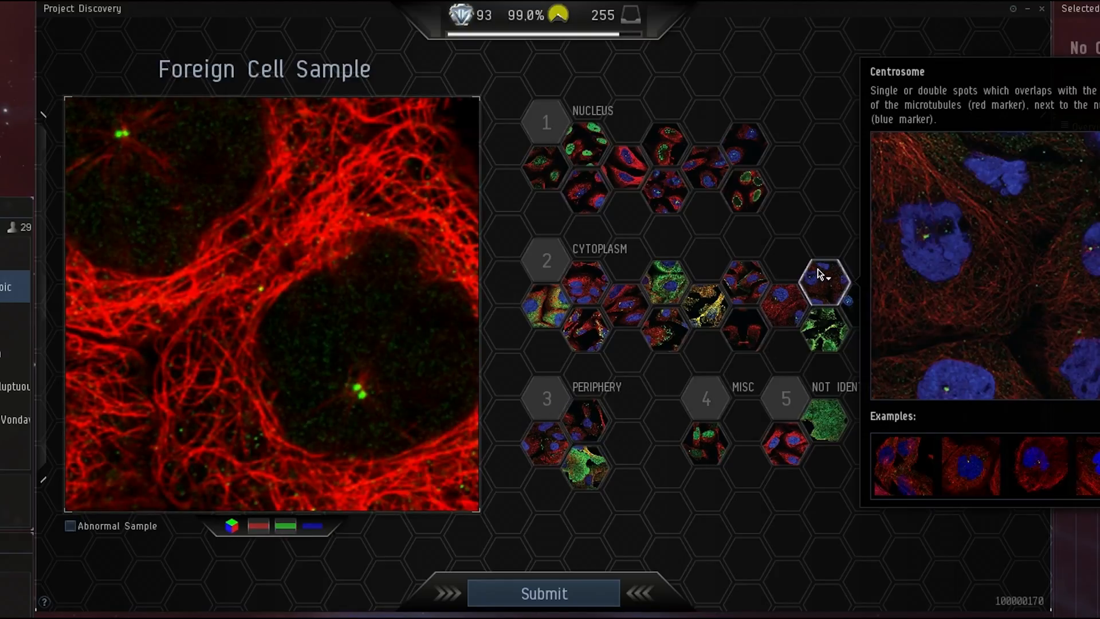
left_click(828, 285)
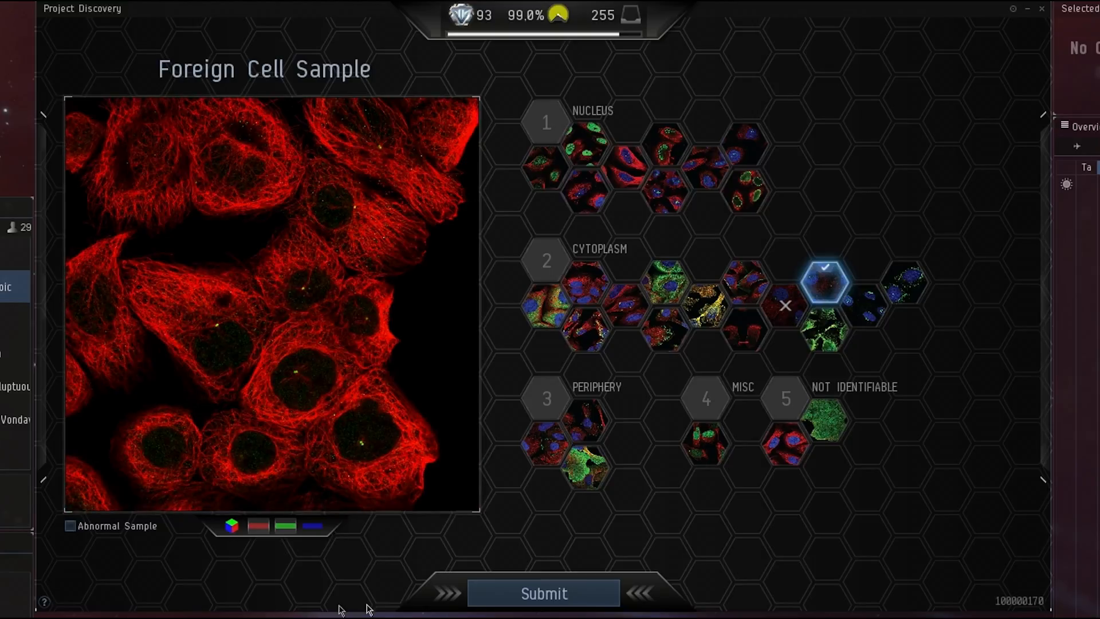
left_click(542, 593)
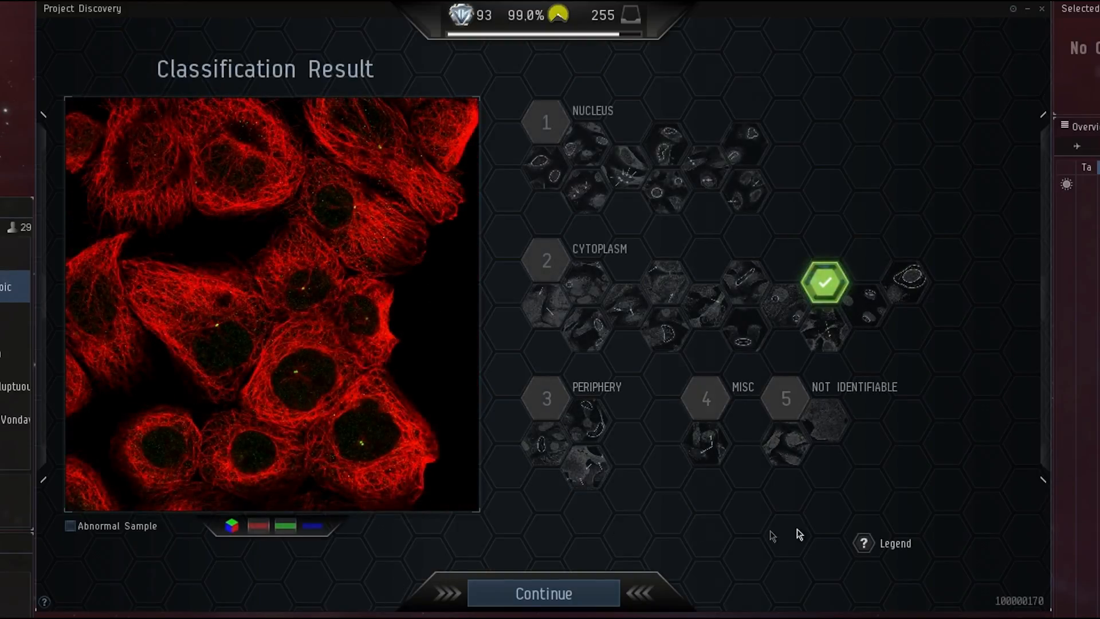
Step: Load the next sample, pan and toggle the green stain, then submit as microtubule organizing center
left_click(543, 593)
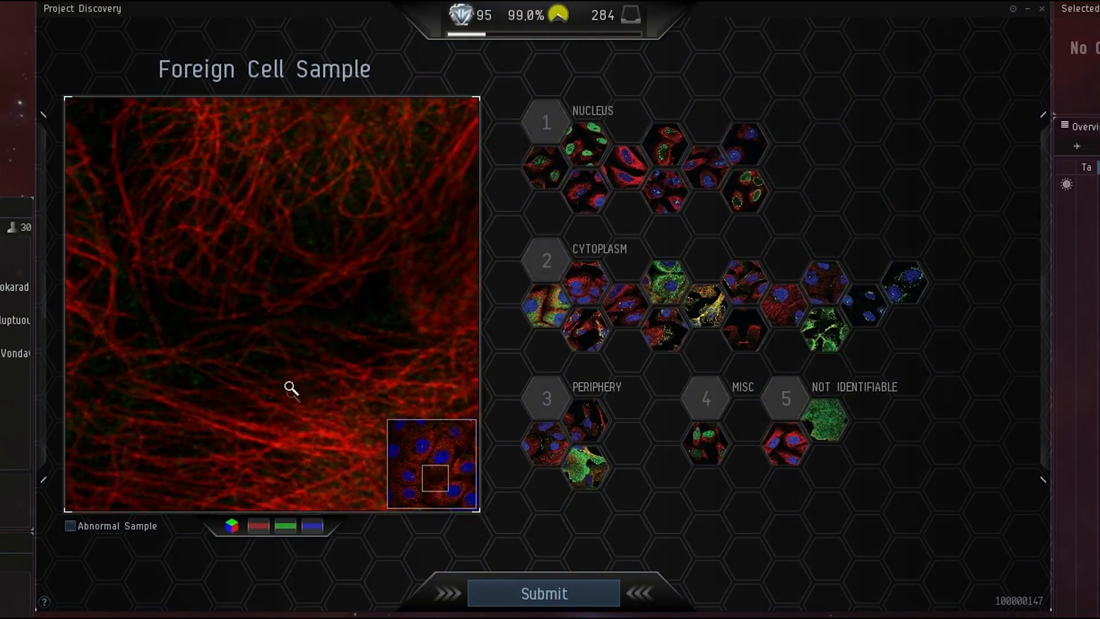
left_click_drag(435, 477, 435, 446)
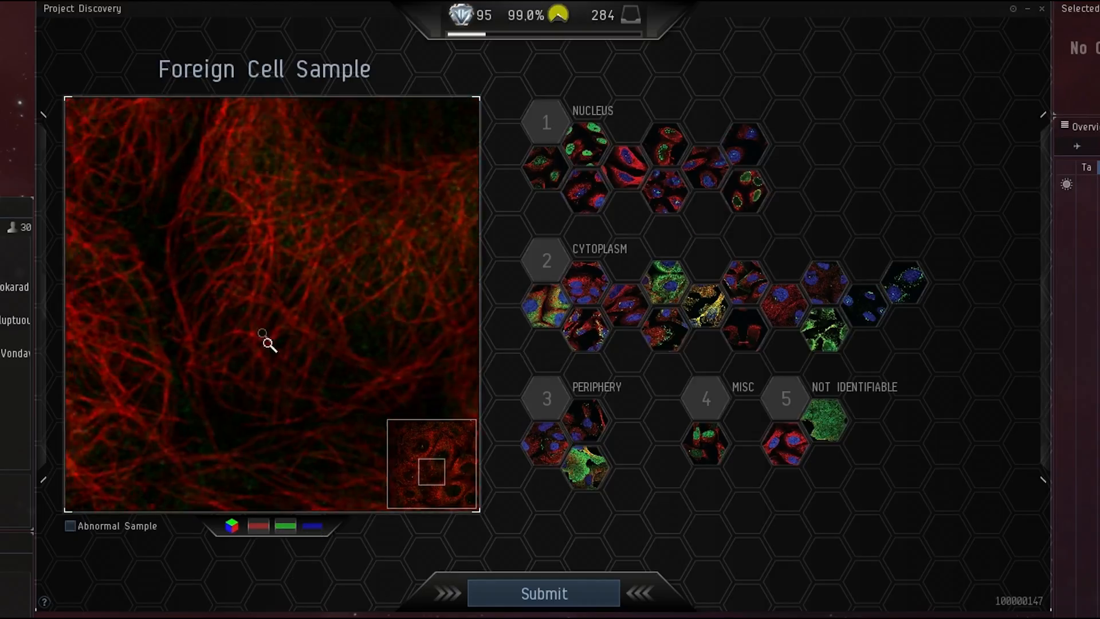
left_click(284, 525)
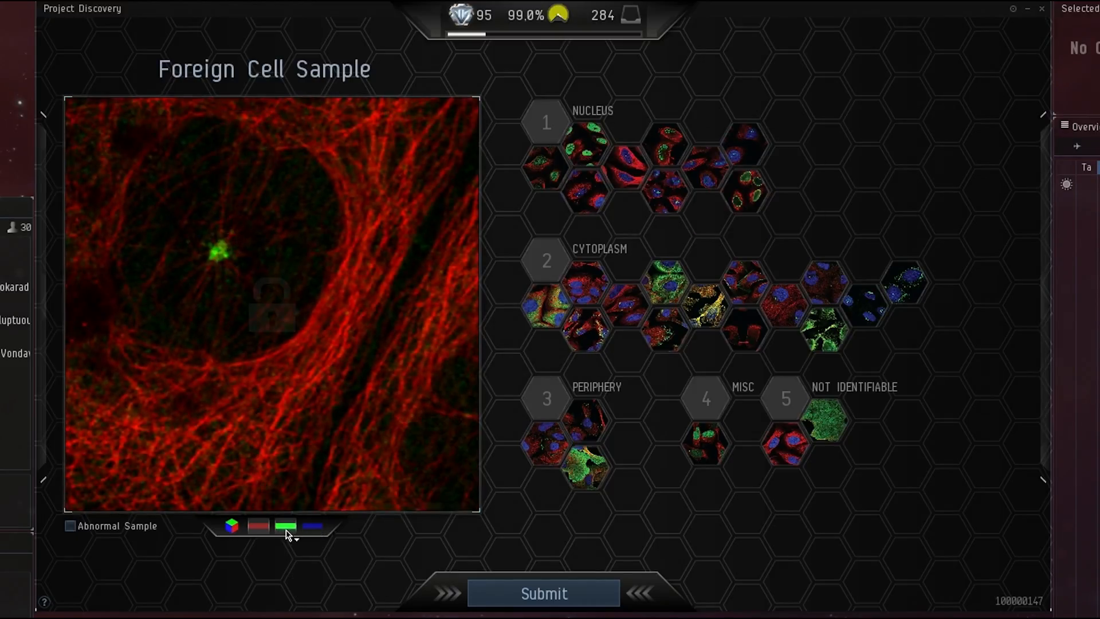
left_click(284, 526)
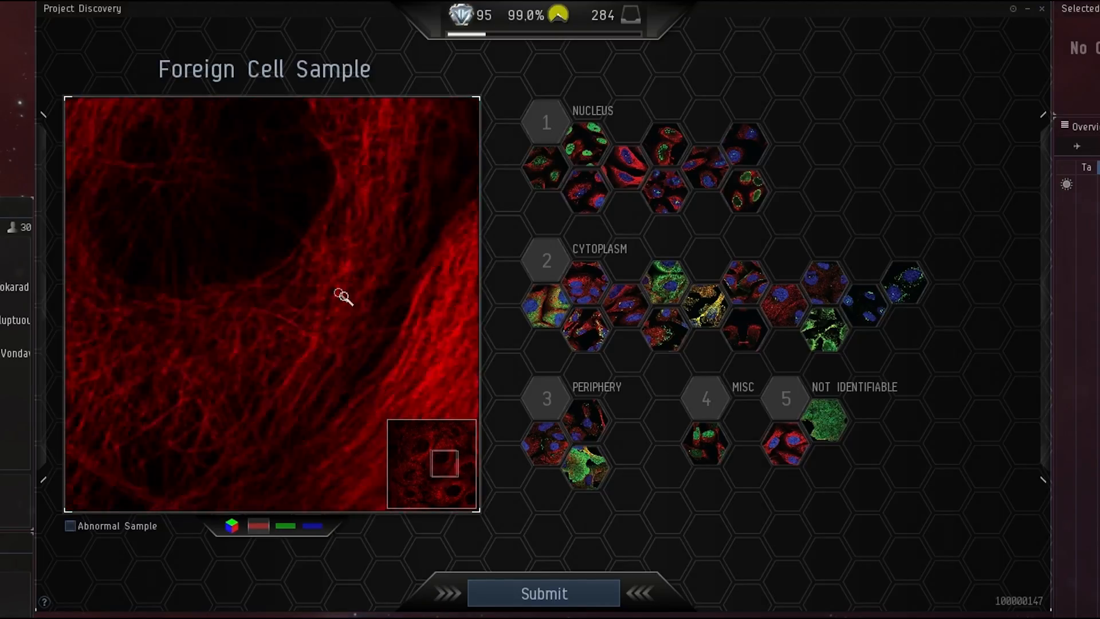
left_click(284, 525)
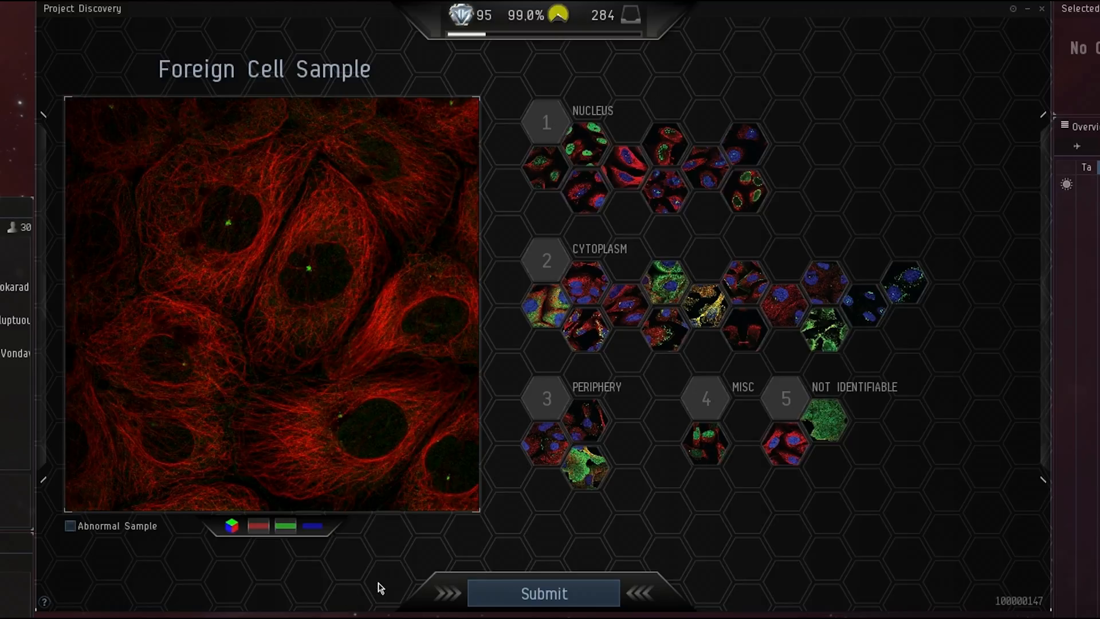
mouse_move(440, 573)
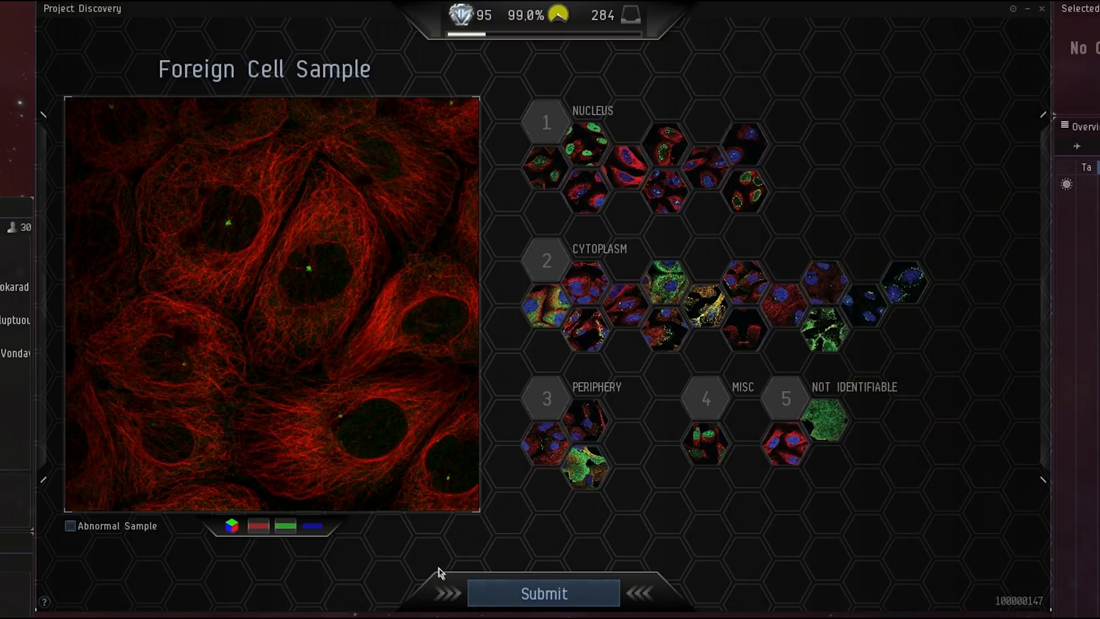
left_click(784, 306)
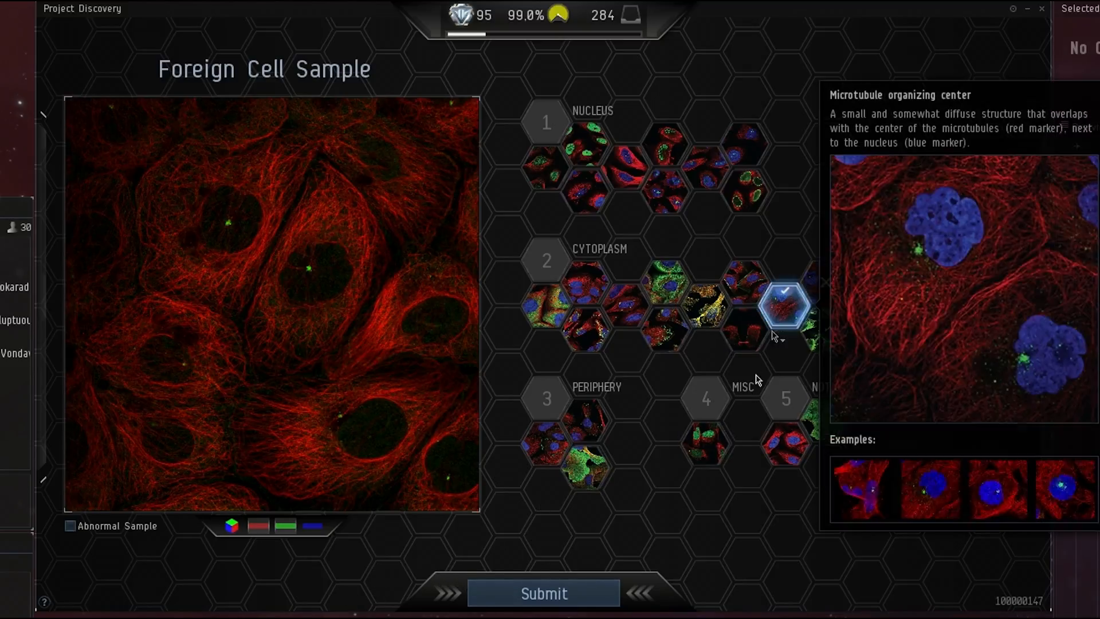
left_click(543, 593)
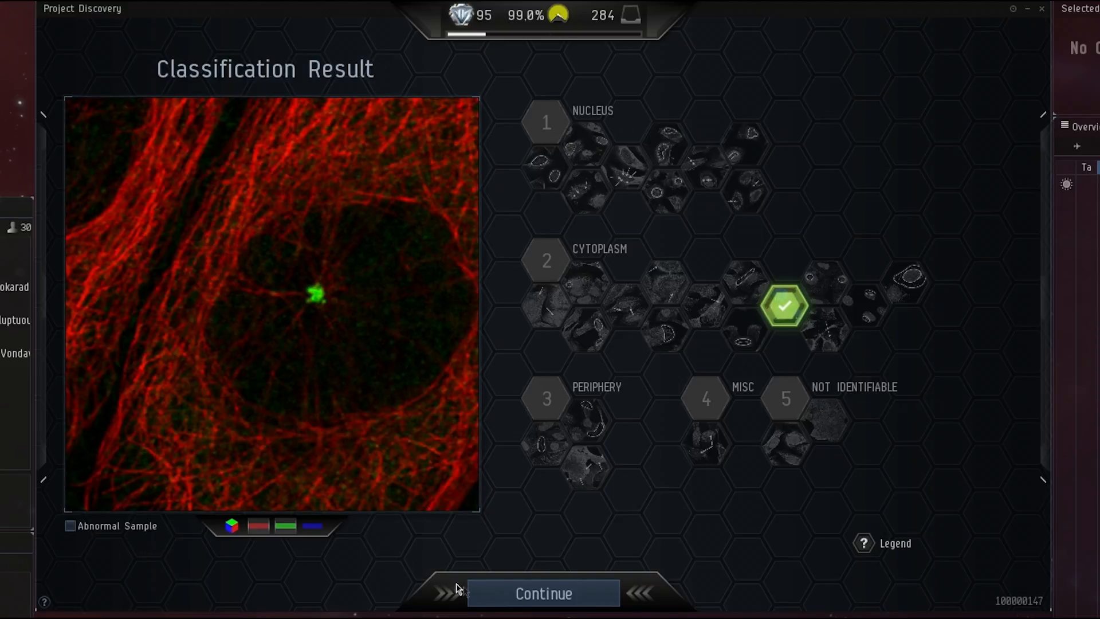
Step: Load the next sample, magnify the green spot beside the nucleus, and mark it centrosome
left_click(542, 593)
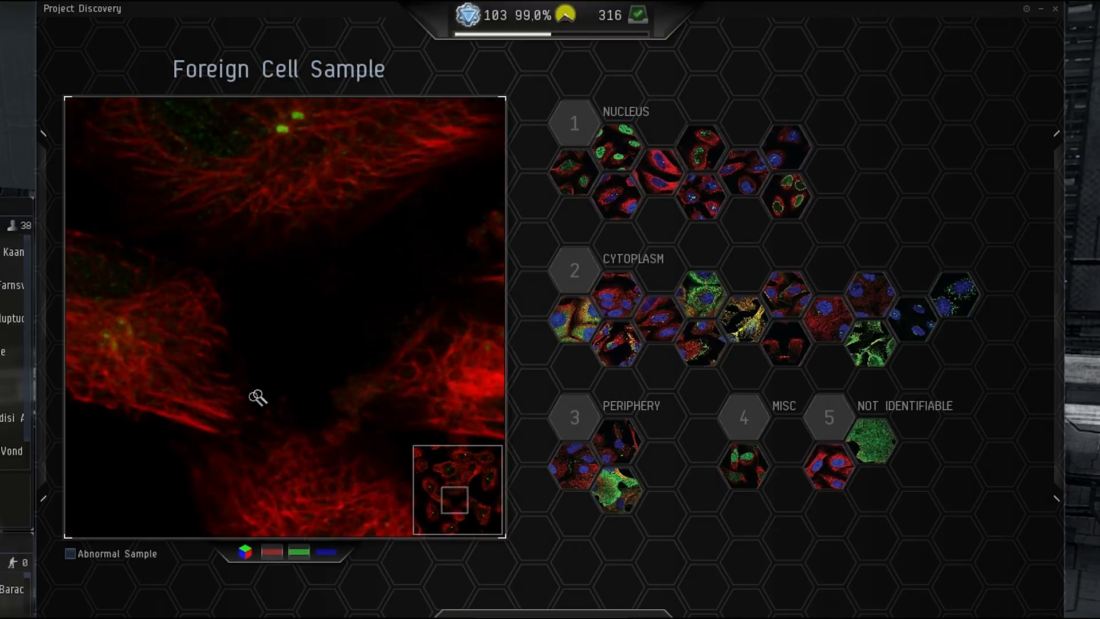
left_click(297, 551)
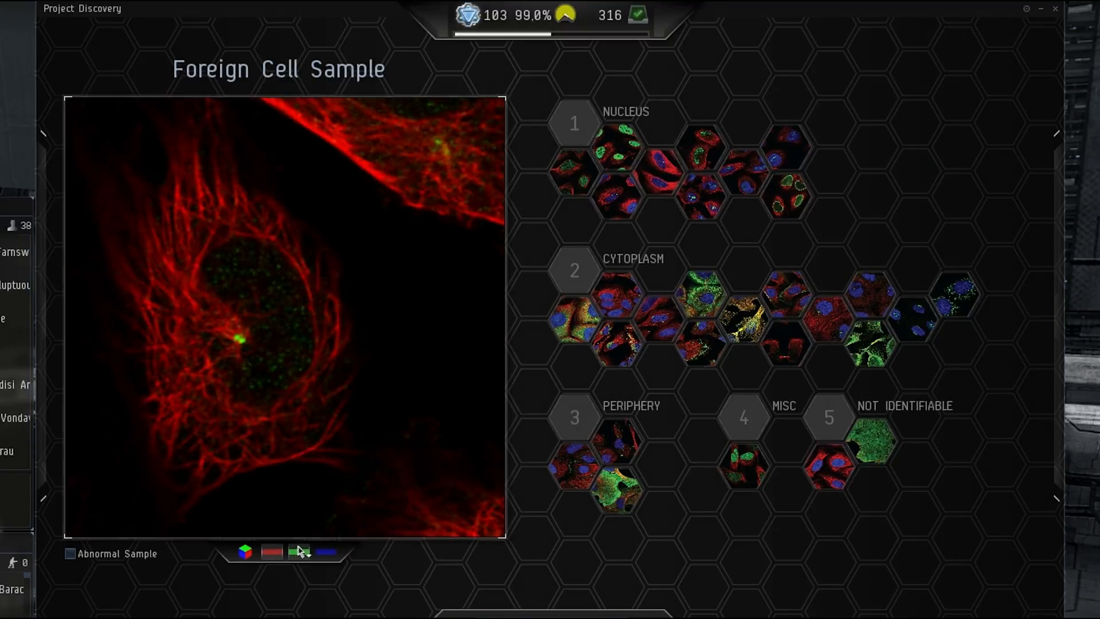
left_click(298, 551)
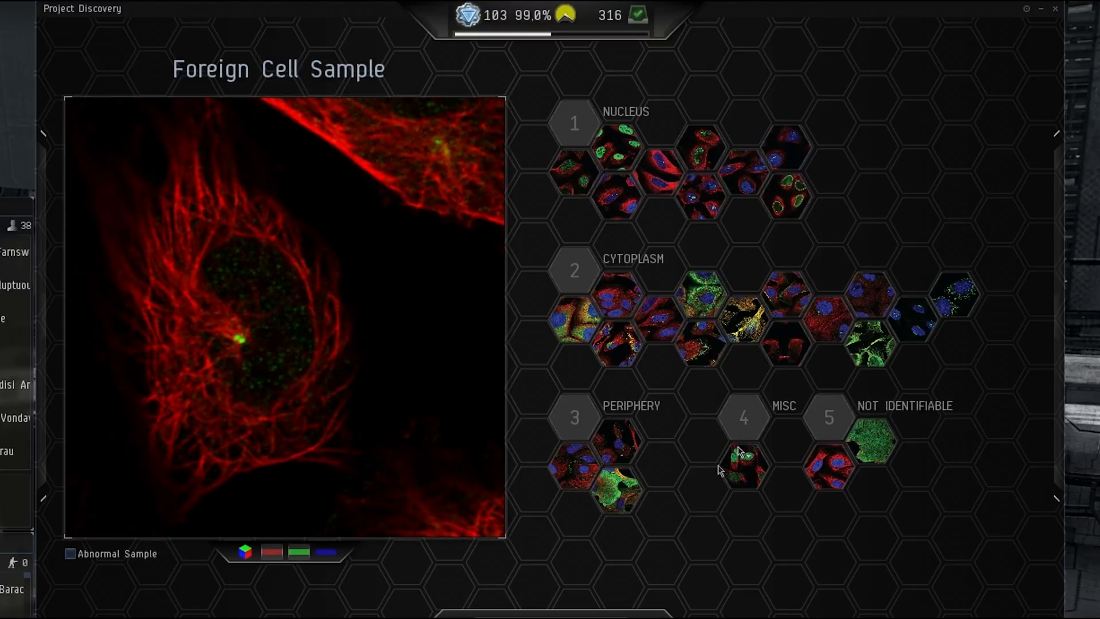
mouse_move(870, 293)
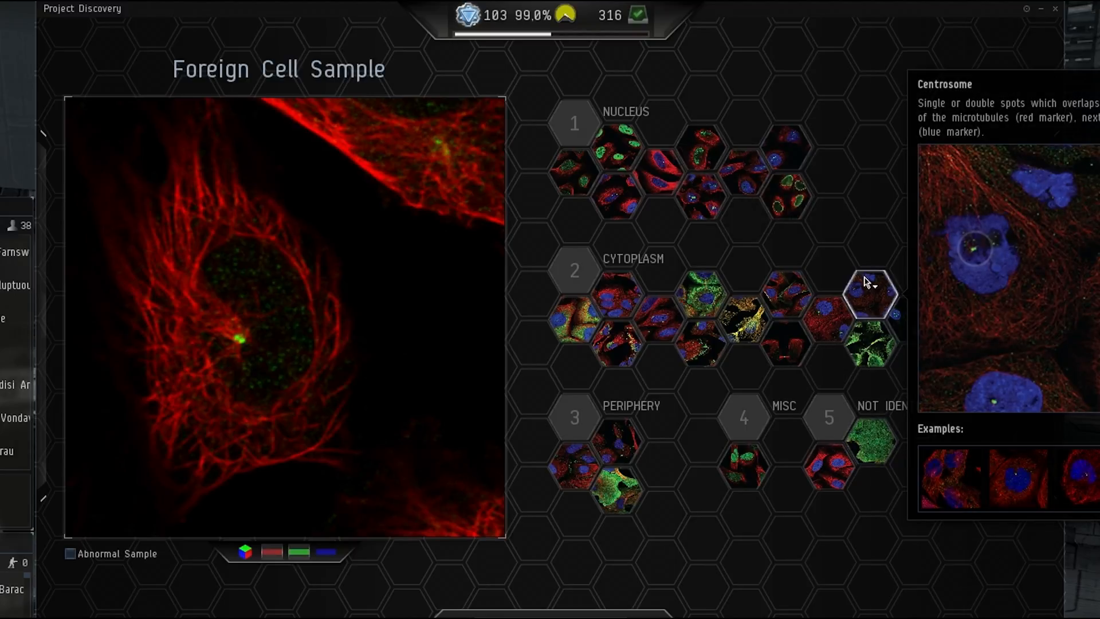
left_click(870, 293)
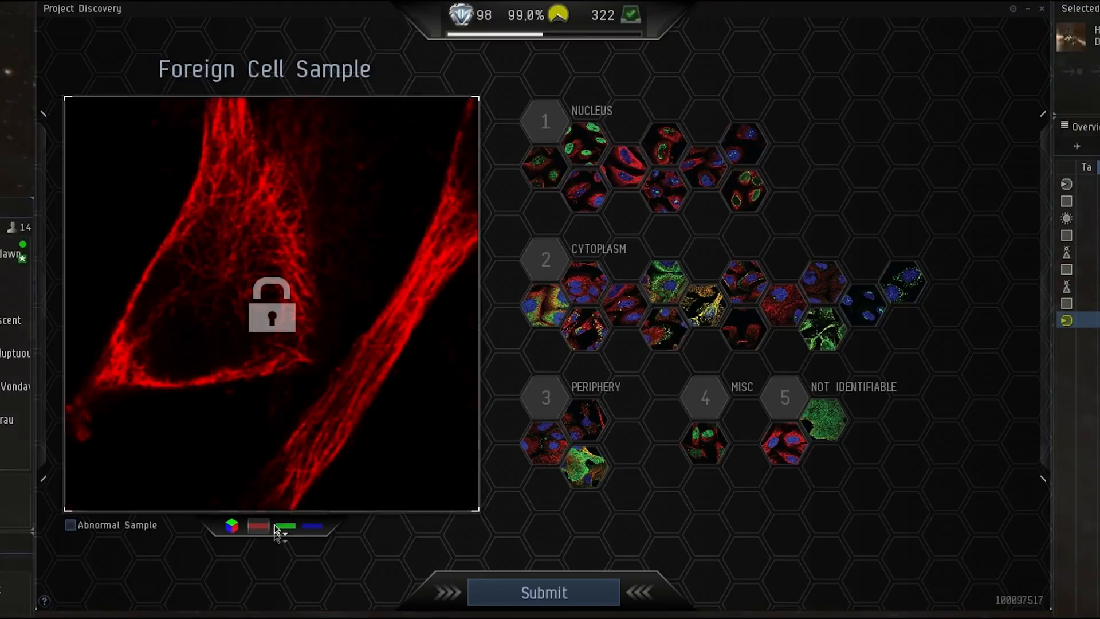
Step: Zoom in and out, then submit the sample as microtubule organizing center
left_click(285, 526)
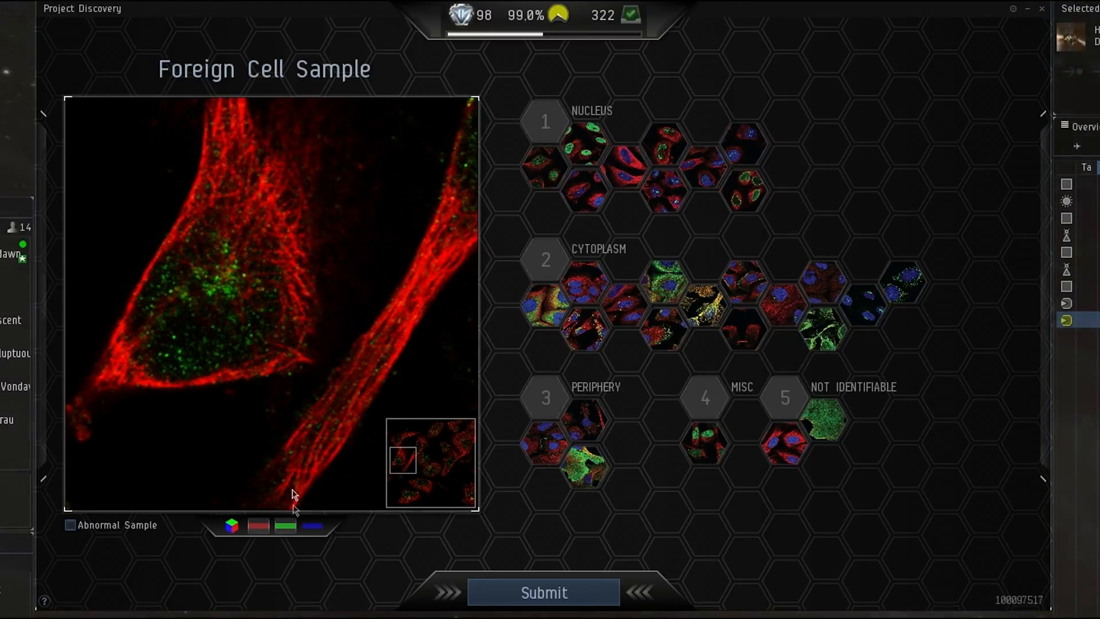
left_click(285, 525)
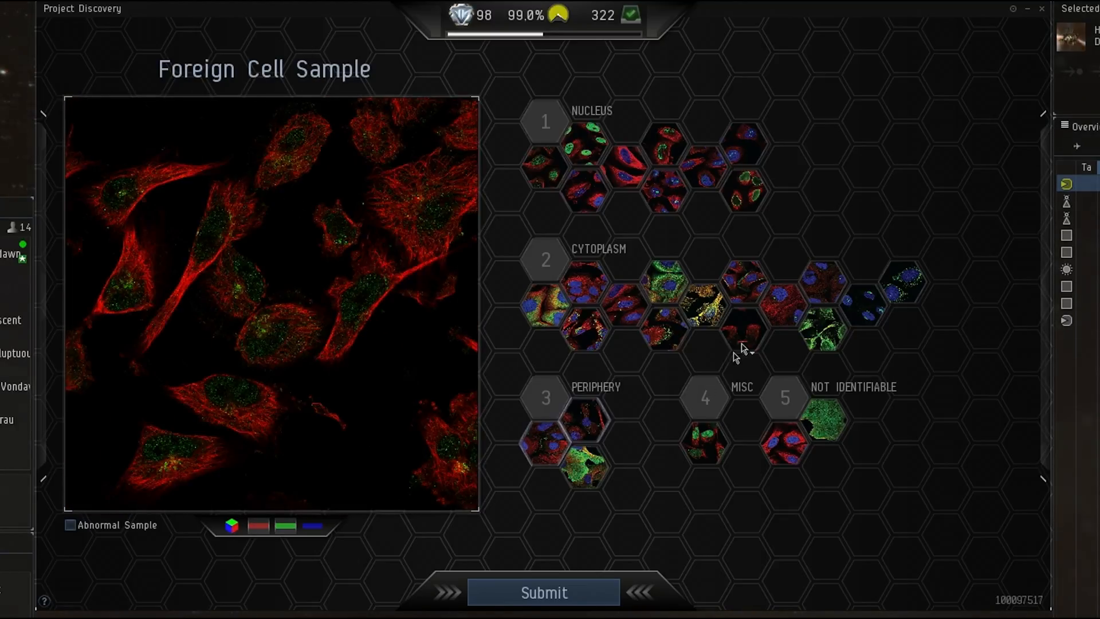
left_click(777, 306)
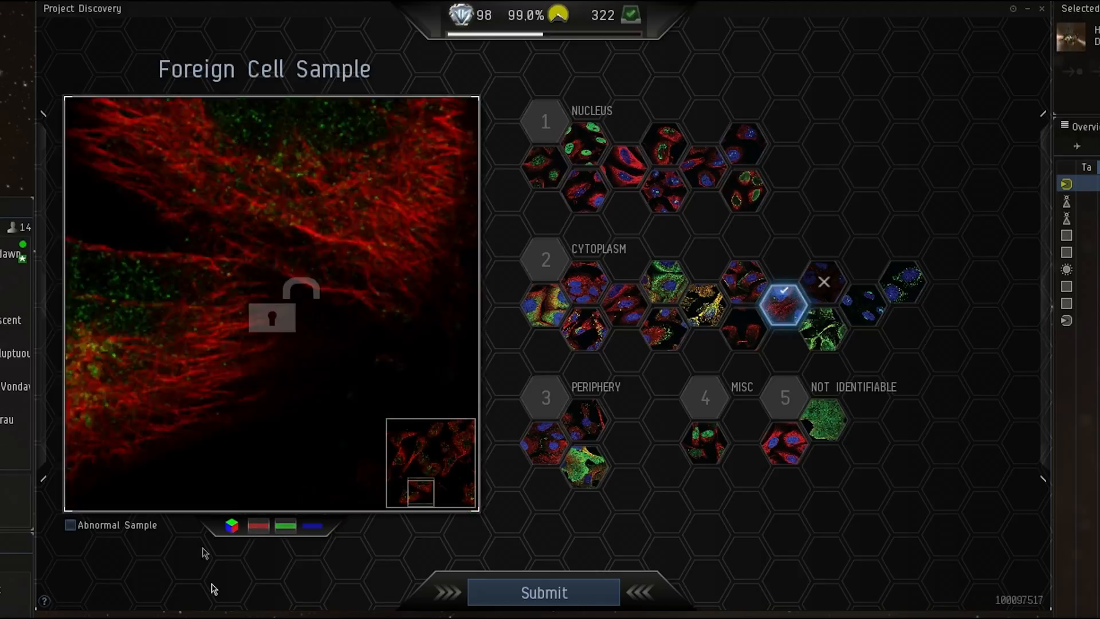
left_click(542, 592)
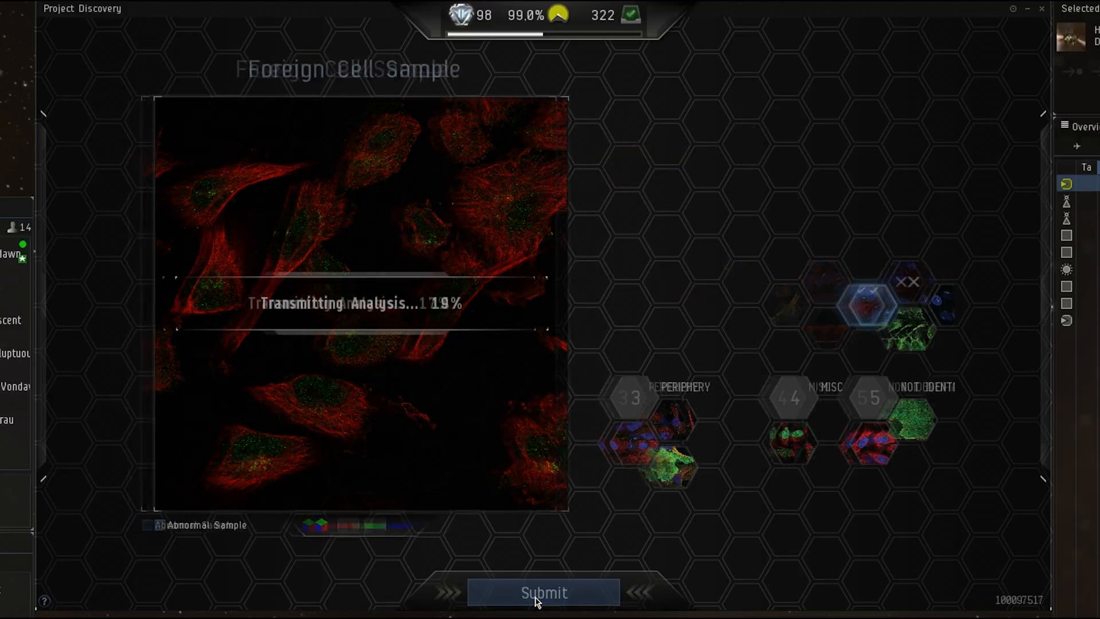
Step: Review the community consensus and load the next cell sample
left_click(543, 593)
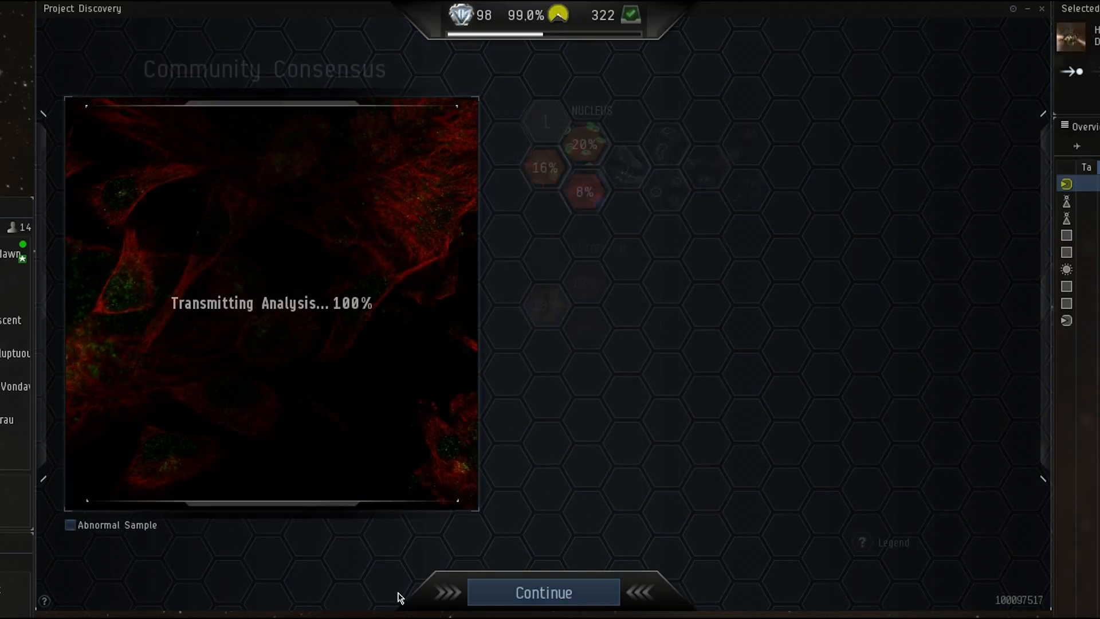
left_click(542, 593)
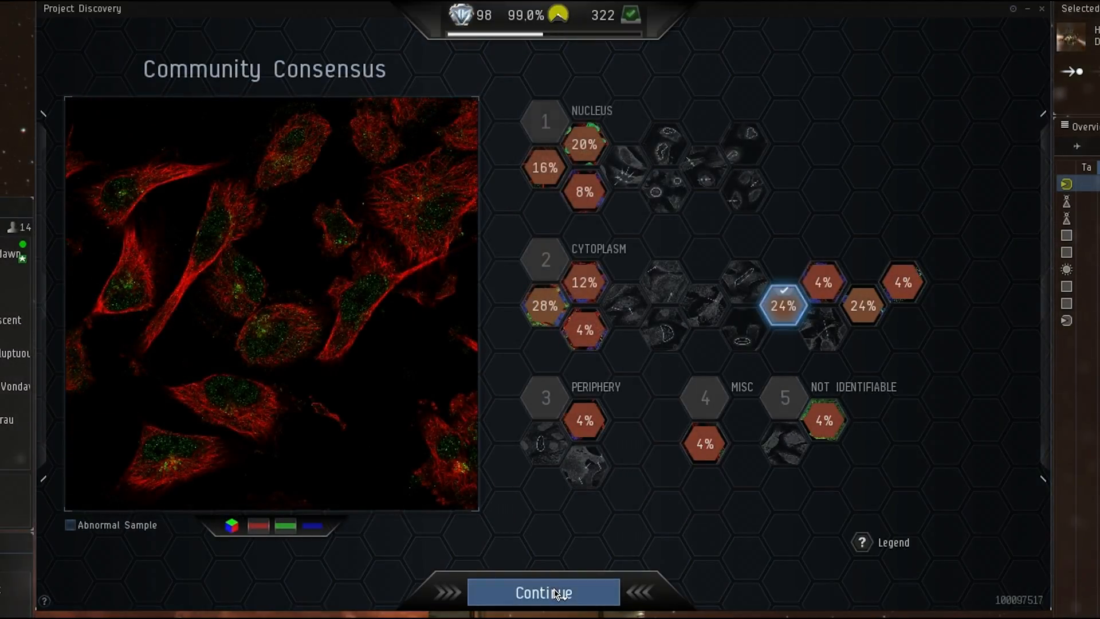
left_click(543, 593)
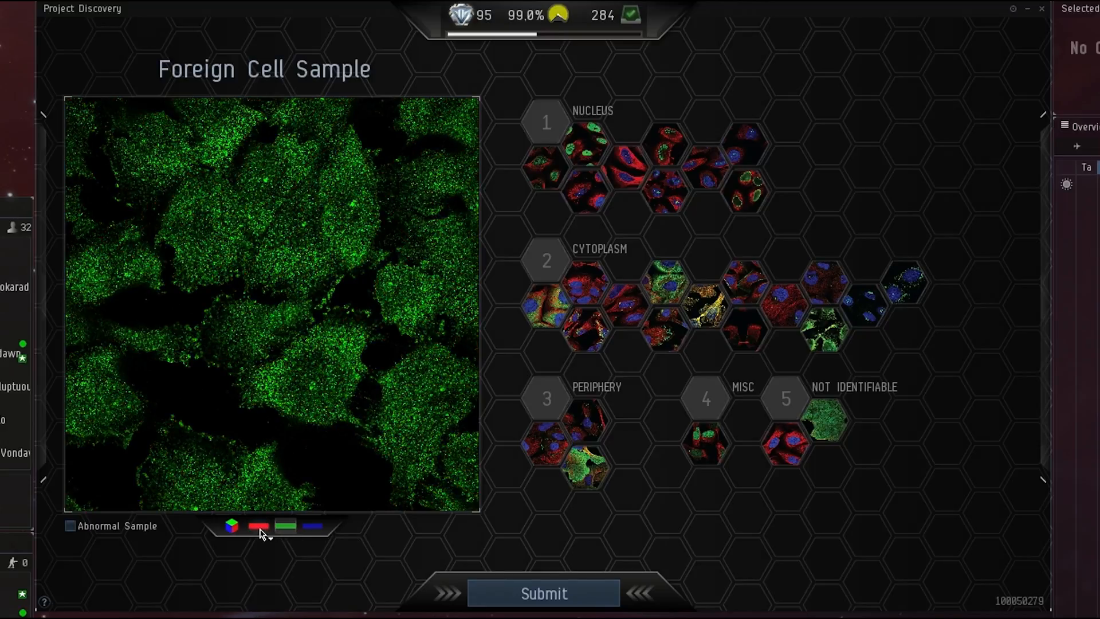
Step: Pick the first Cytoplasm class, then zoom around and toggle the red and green stains
left_click(545, 309)
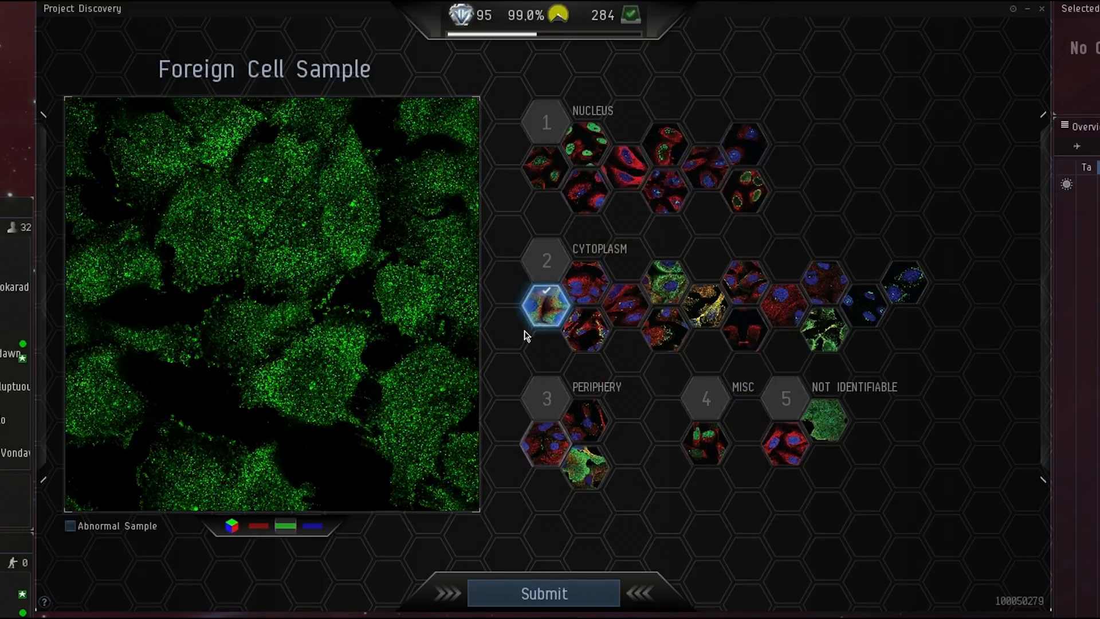
left_click(285, 525)
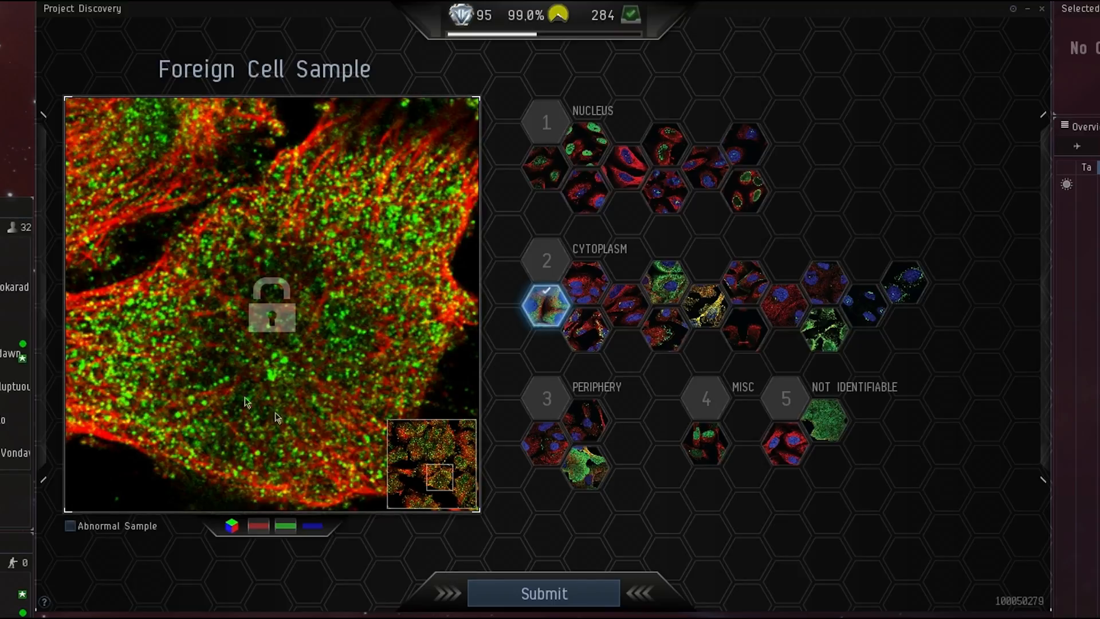
left_click(285, 525)
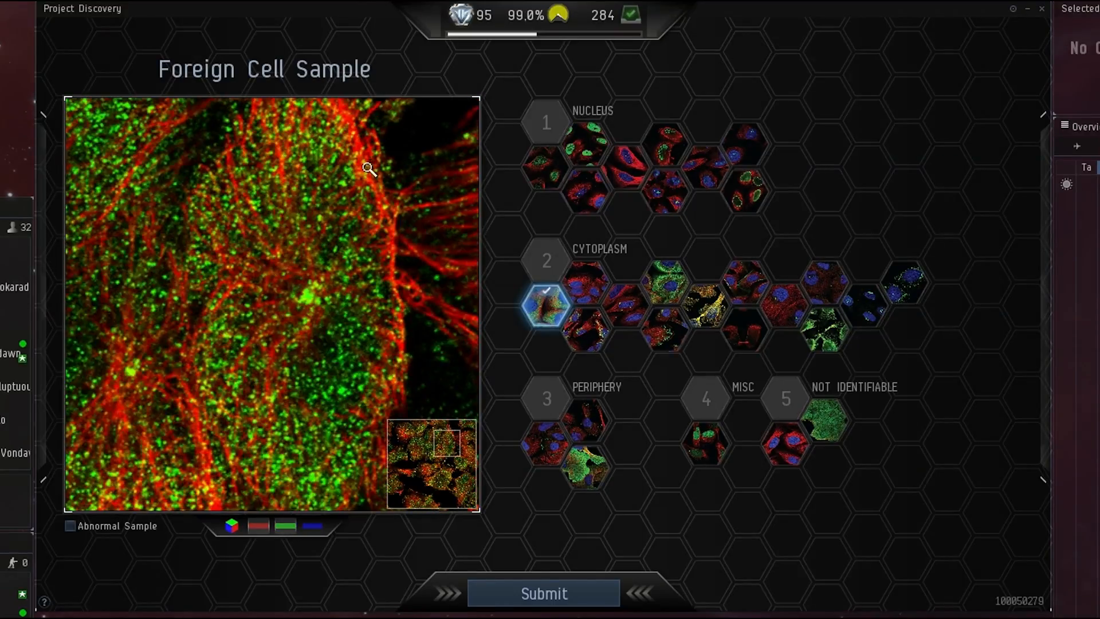
left_click(284, 526)
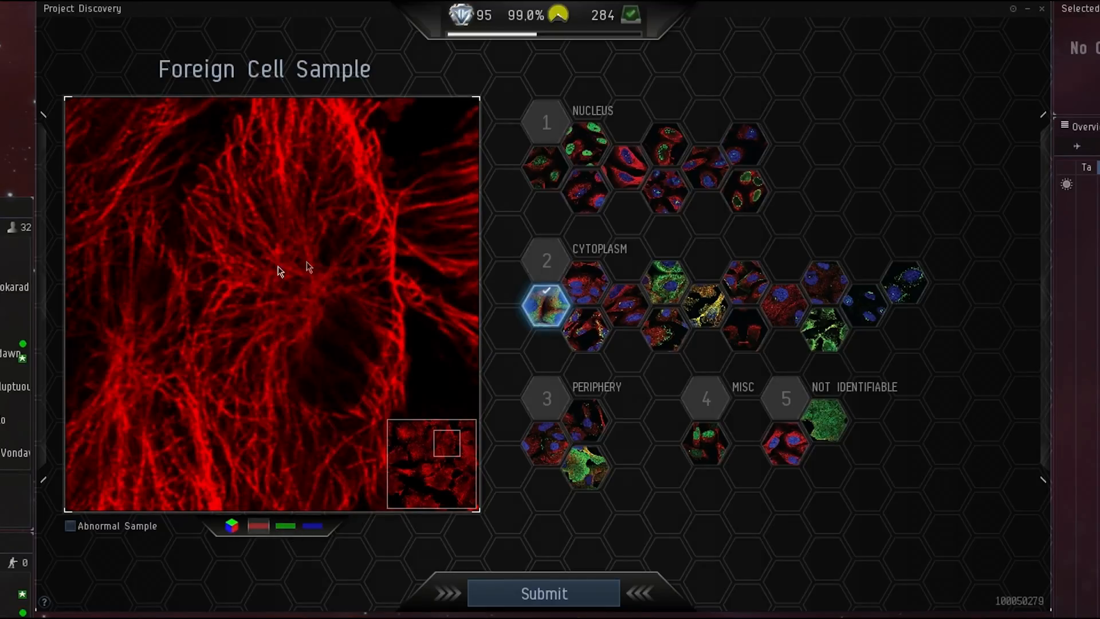
left_click(285, 526)
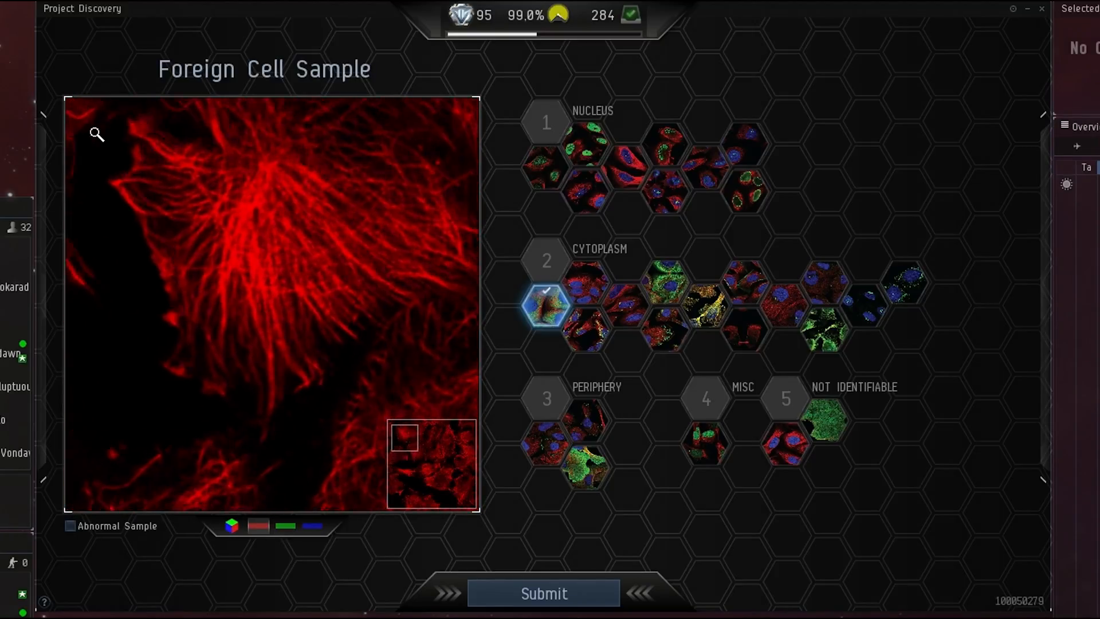
left_click(284, 526)
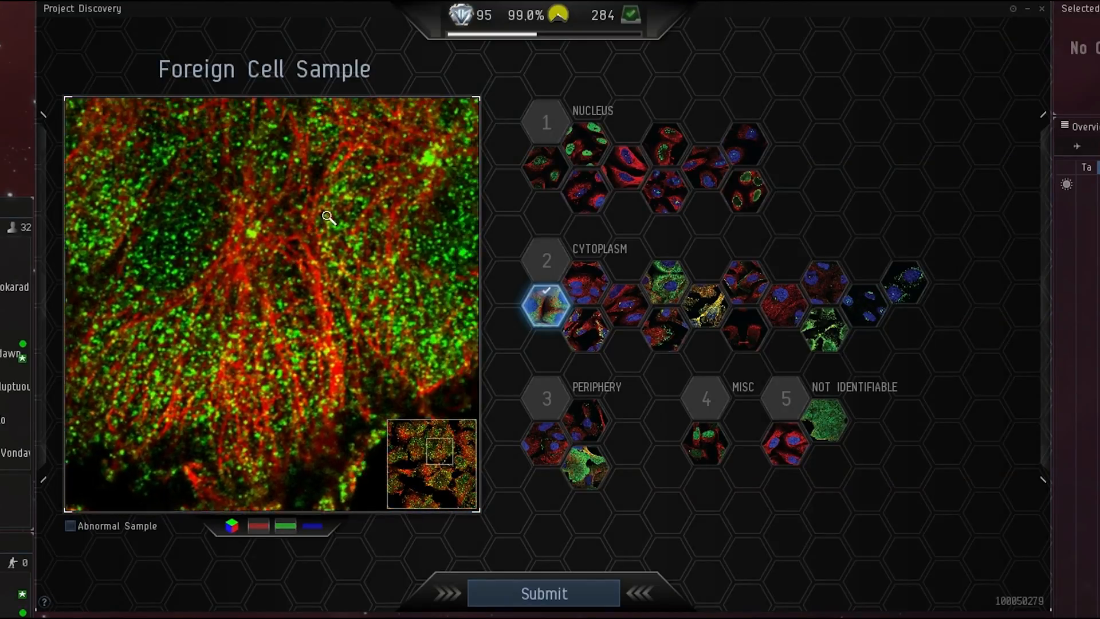
mouse_move(784, 309)
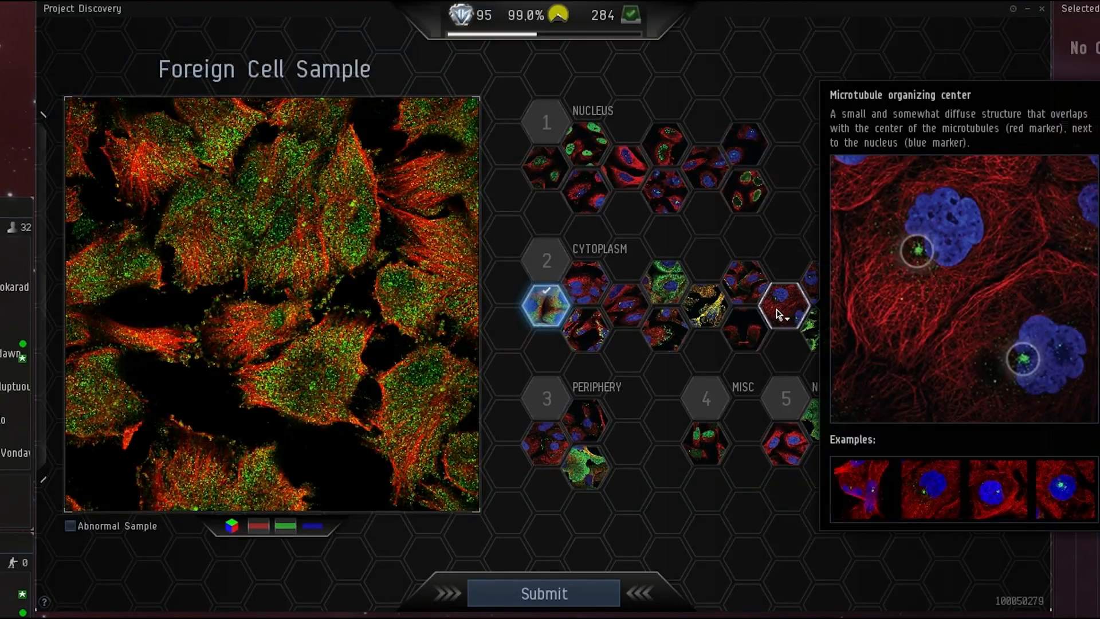
Step: Add microtubule organizing center, submit both cytoplasm picks, and continue past the consensus
left_click(783, 306)
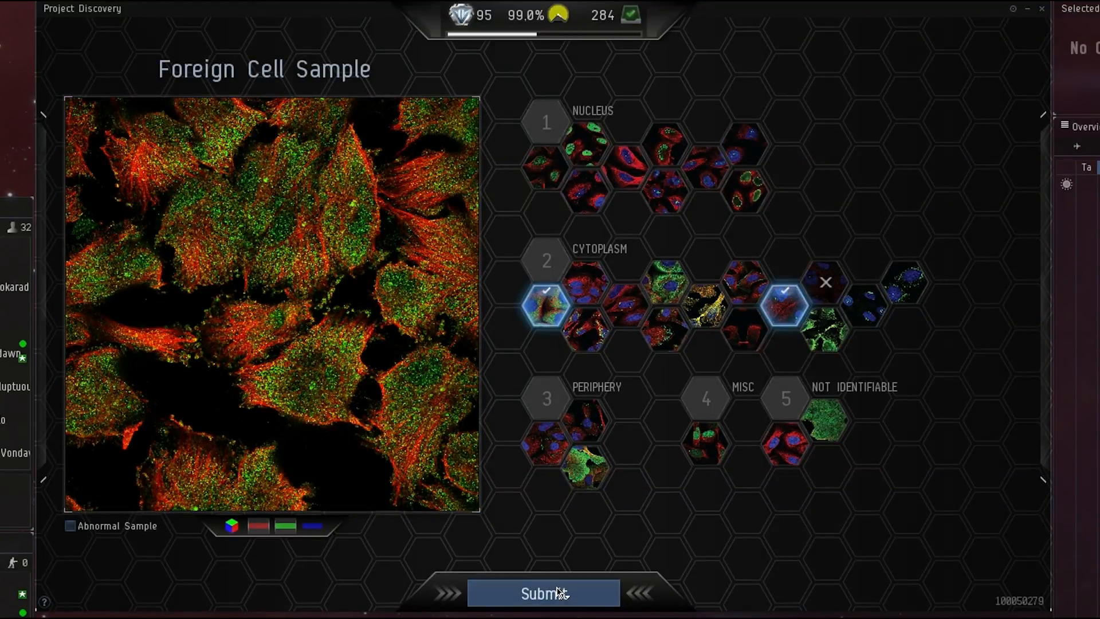
left_click(543, 593)
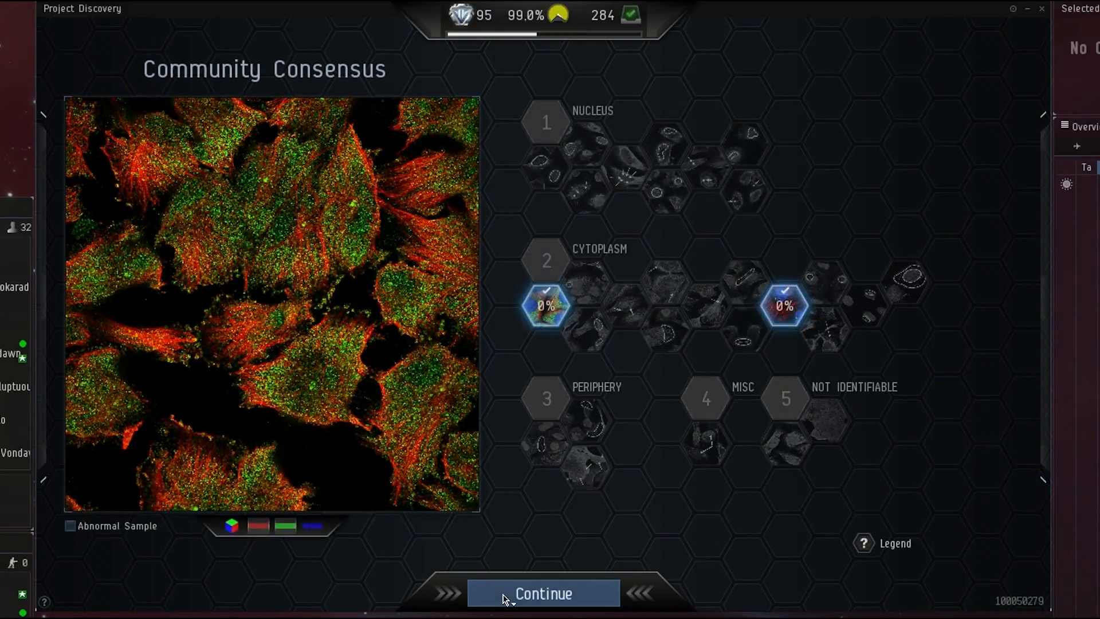
left_click(542, 593)
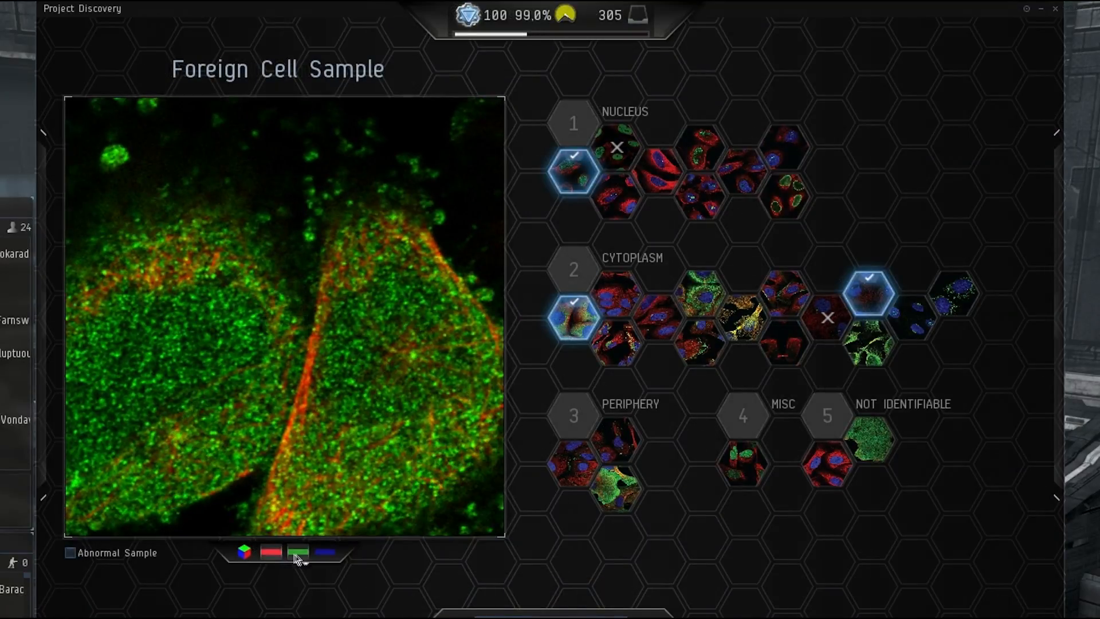
Step: View the new two-cell sample with only the red stain, then all stains
left_click(297, 552)
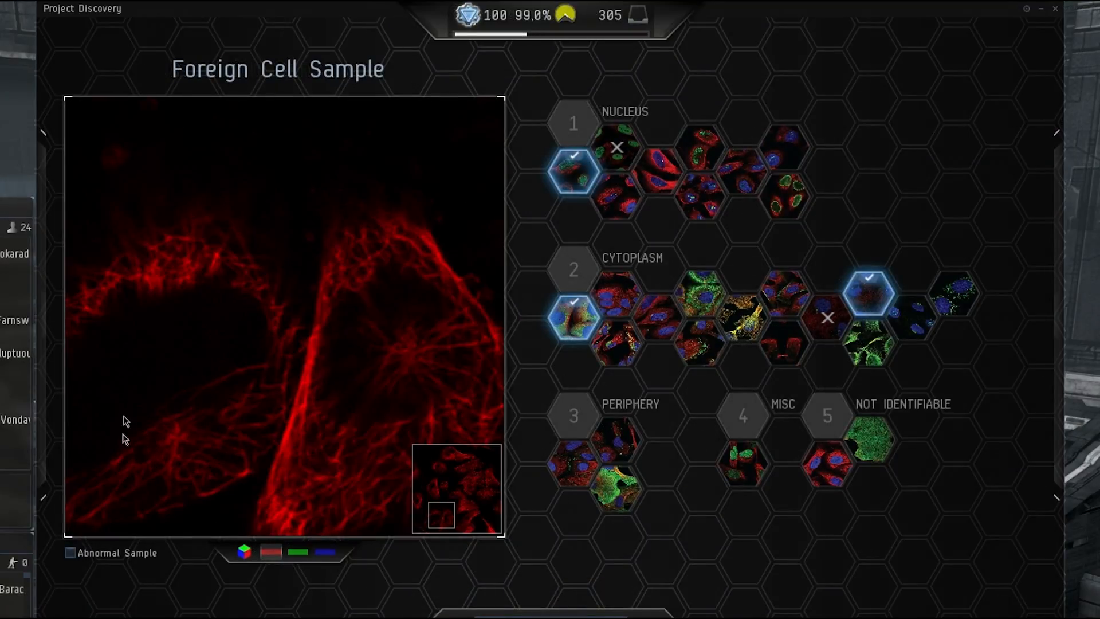
mouse_move(295, 350)
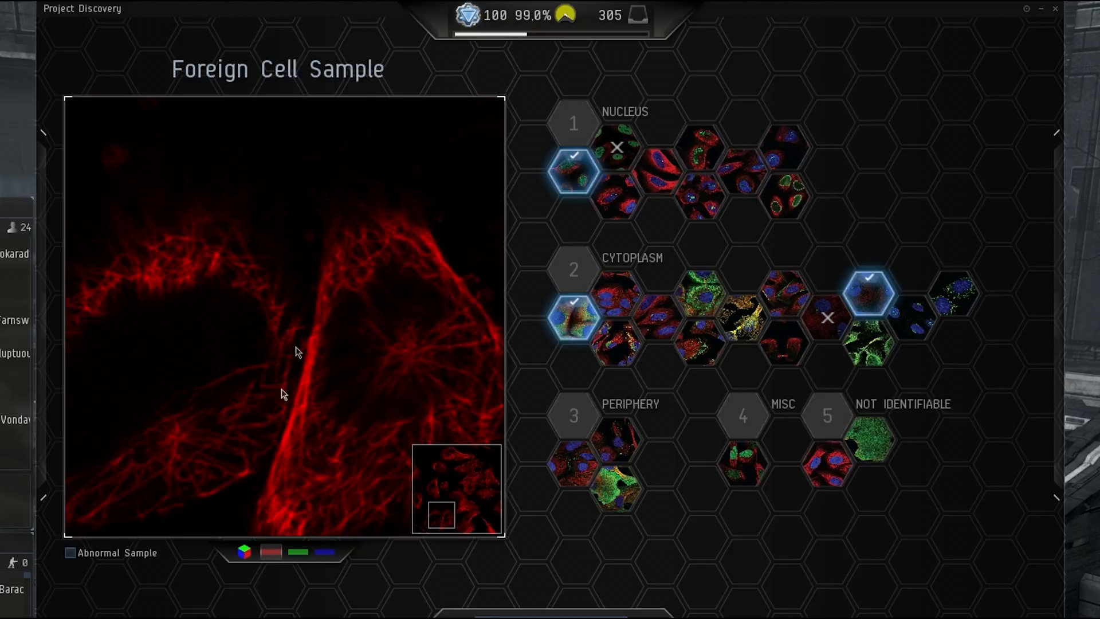
left_click(297, 551)
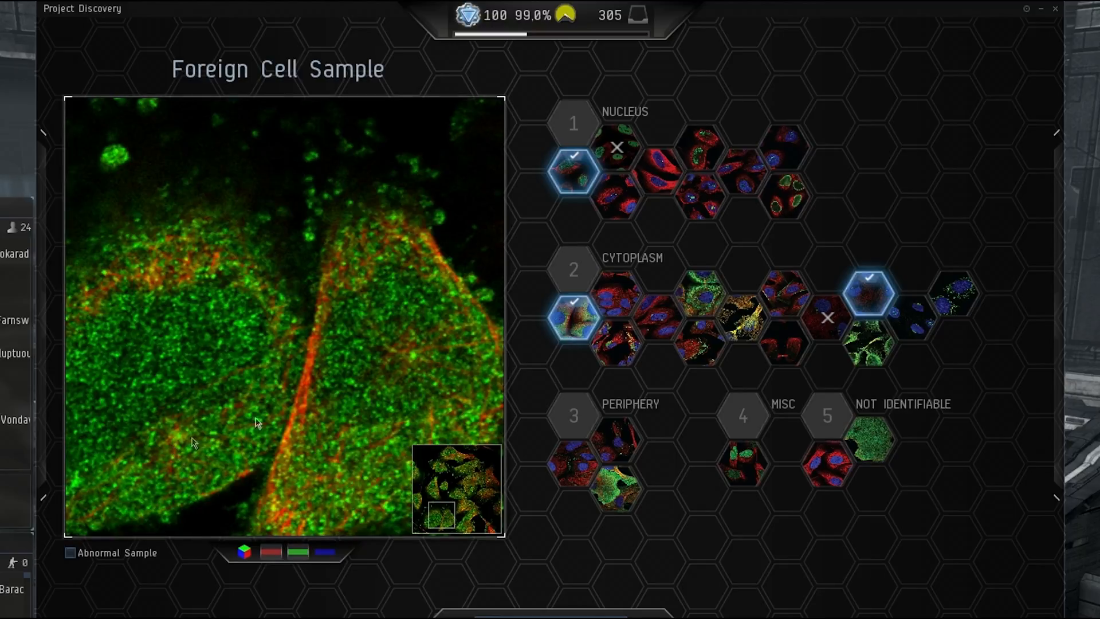